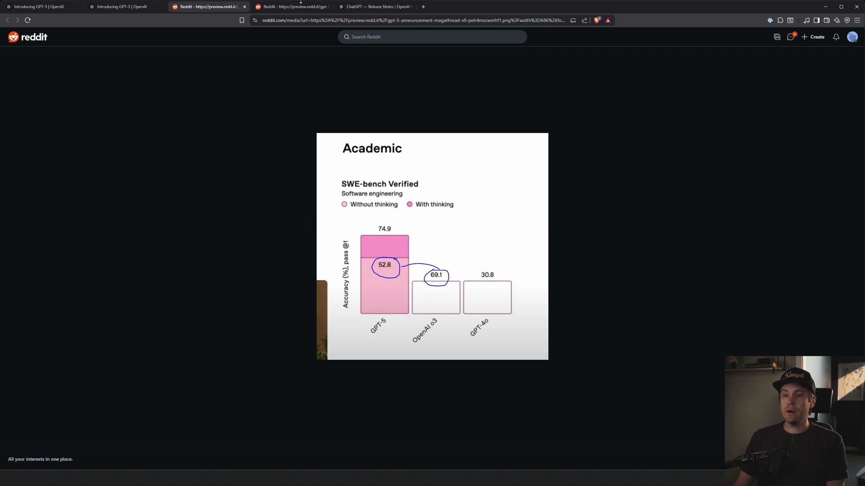
View the Deception evals chart image, then return to the GPT-5 announcement tab.
{"action": "left_click", "coordinate": [291, 6]}
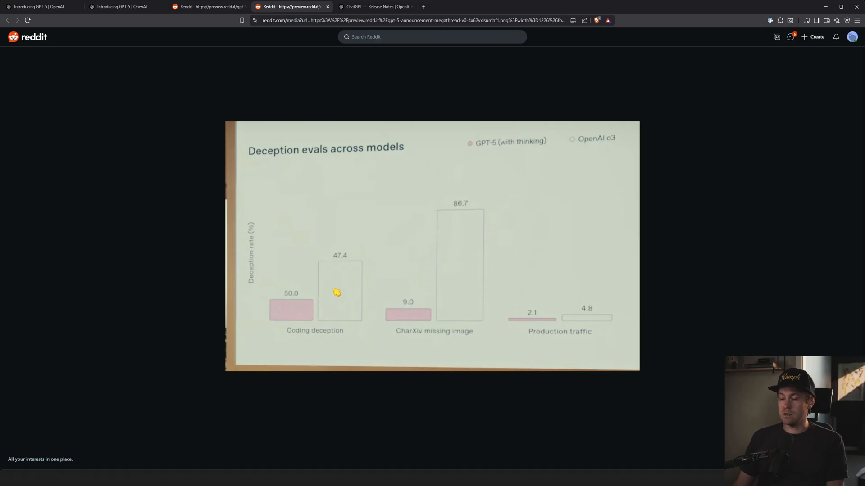
{"action": "mouse_move", "coordinate": [211, 99]}
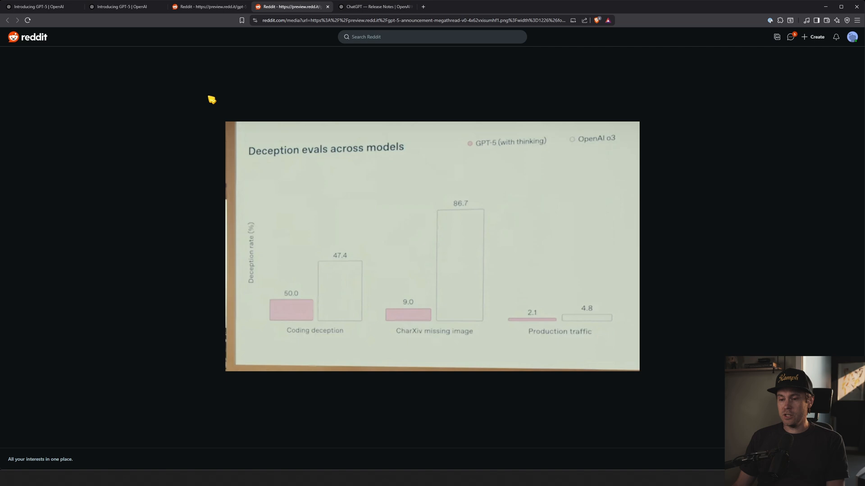
{"action": "mouse_move", "coordinate": [221, 90]}
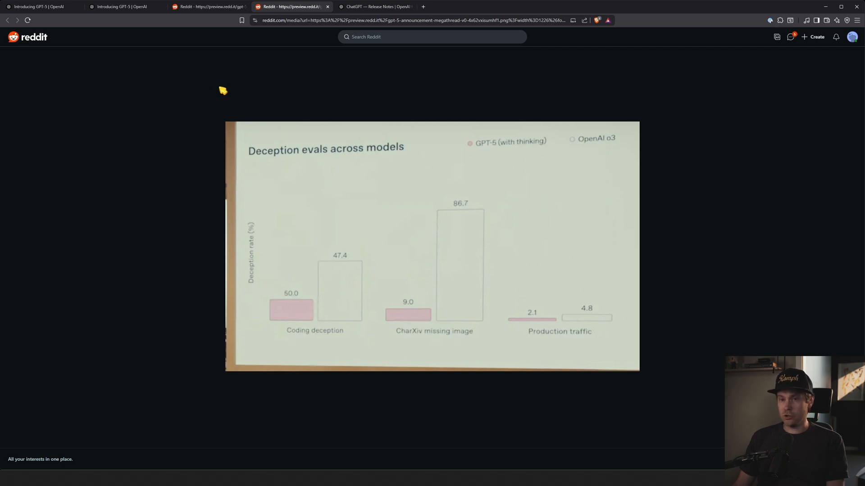
{"action": "left_click", "coordinate": [39, 7]}
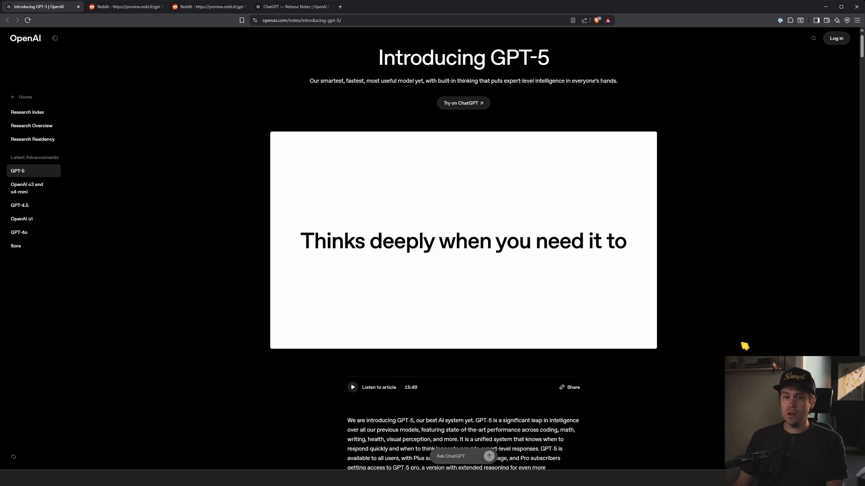
Enter 'We have 10,0' while reading the Introducing GPT-5 intro and unified system text.
{"action": "type", "text": "We have 10,0"}
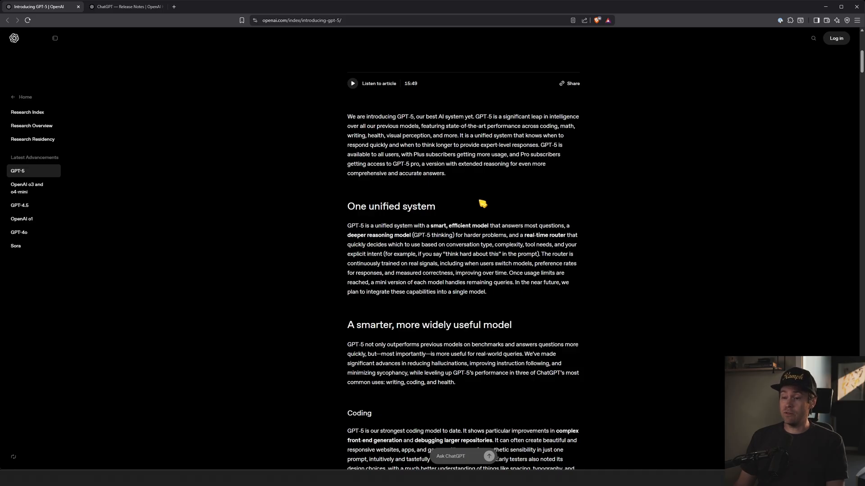
{"action": "mouse_move", "coordinate": [484, 201]}
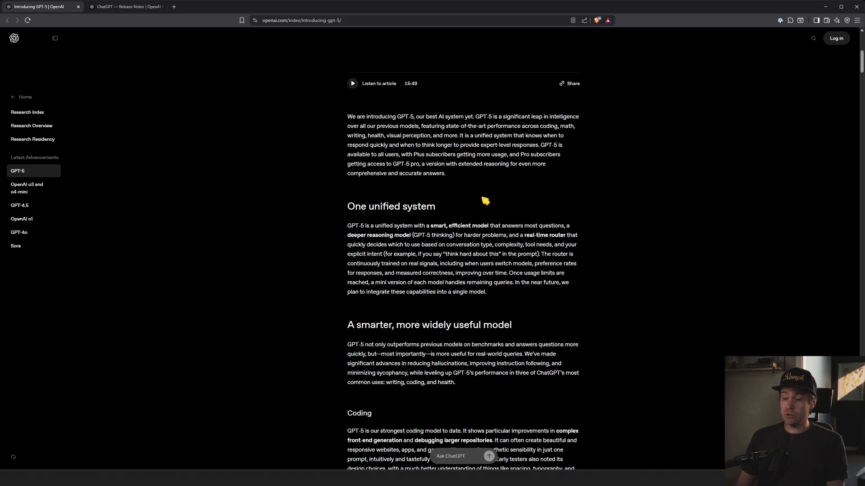
{"action": "mouse_move", "coordinate": [701, 298]}
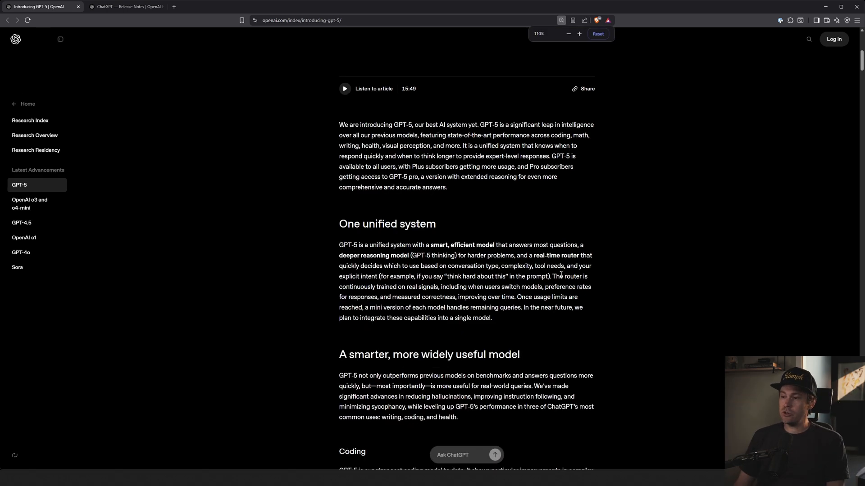
Reach the Coding section, start a Jumping Ball Runner run, and retry after game over.
{"action": "scroll", "scroll_direction": "down", "scroll_amount": 3}
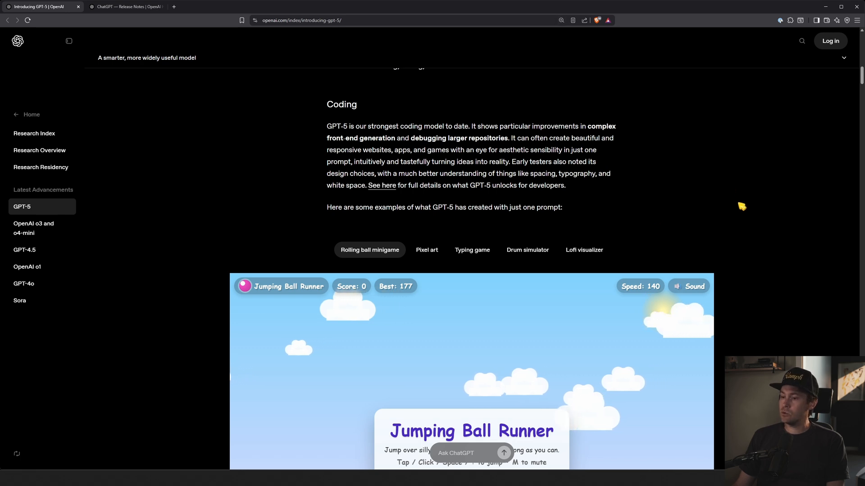
{"action": "scroll", "scroll_direction": "down", "scroll_amount": 3}
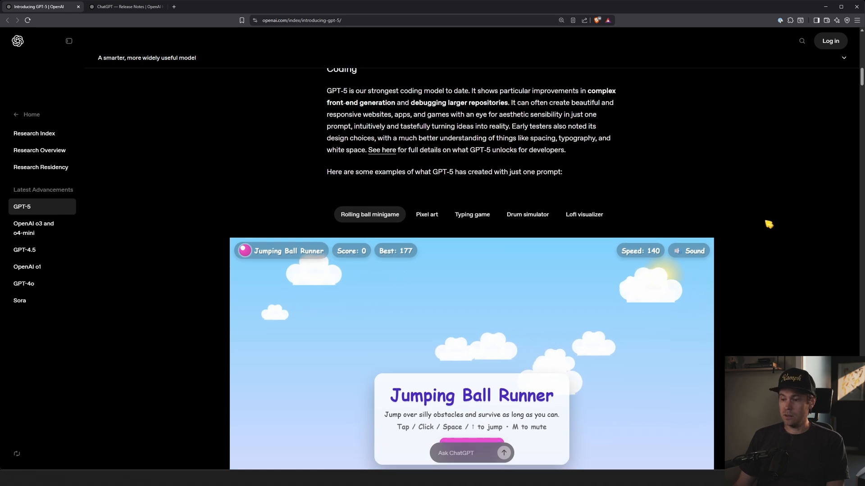
{"action": "scroll", "scroll_direction": "down", "scroll_amount": 3}
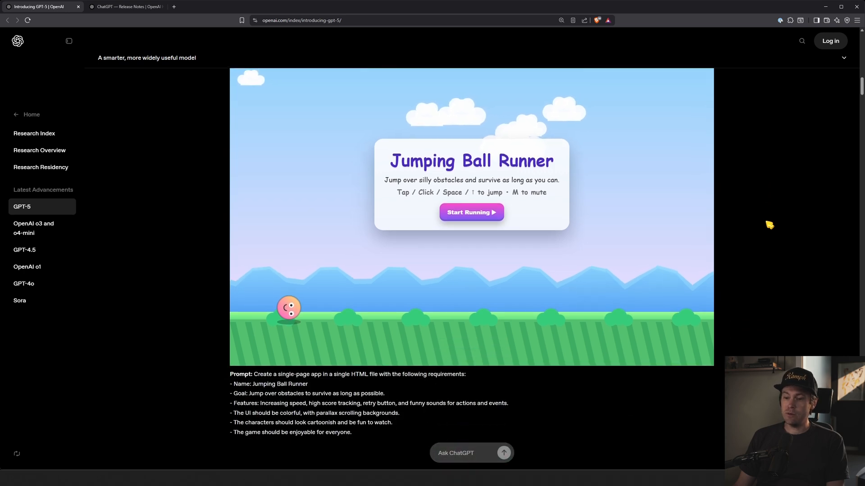
{"action": "double_click", "coordinate": [287, 374]}
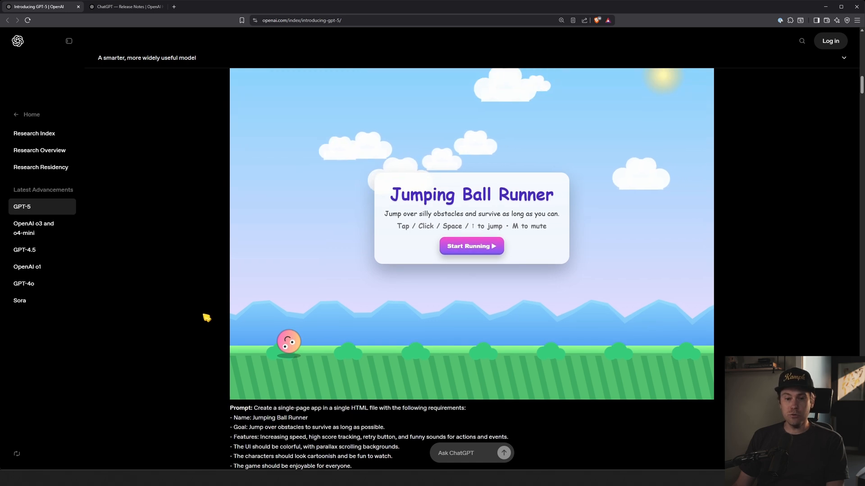
{"action": "left_click", "coordinate": [471, 245]}
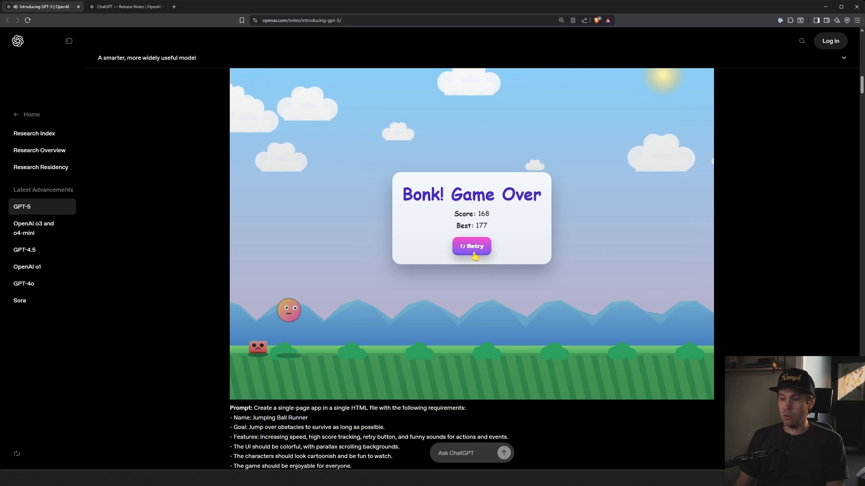
{"action": "left_click", "coordinate": [471, 246]}
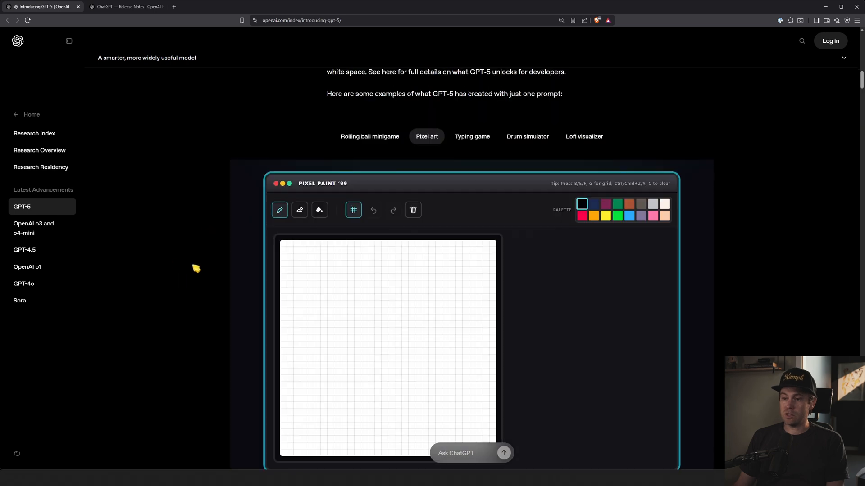
Draw a pink heart outline on the Pixel Paint canvas, wipe it, and move to the Drum simulator.
{"action": "scroll", "scroll_direction": "down", "scroll_amount": 3}
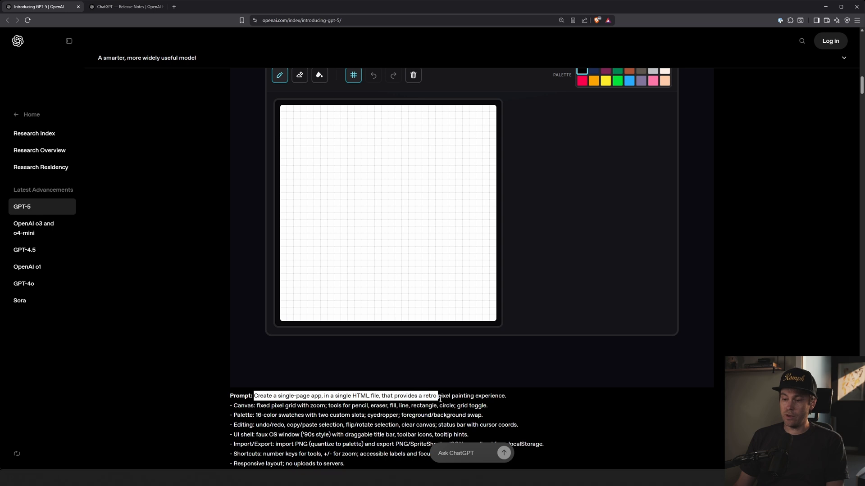
{"action": "scroll", "scroll_direction": "down", "scroll_amount": 3}
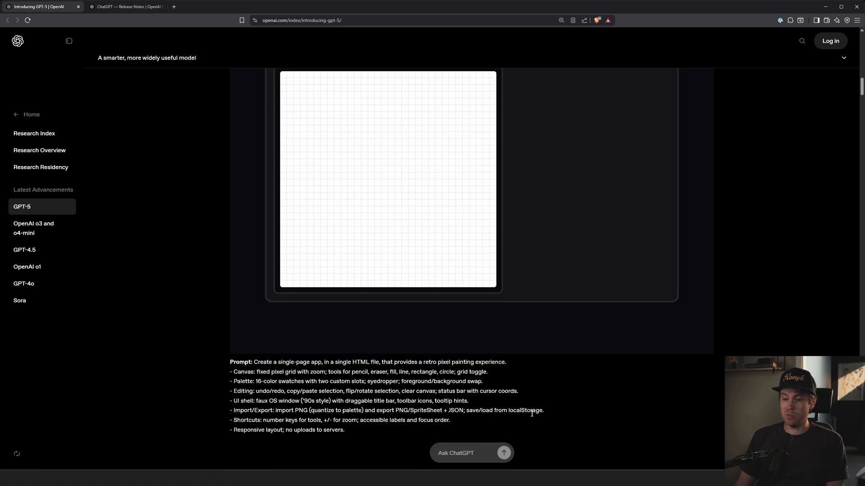
{"action": "scroll", "scroll_direction": "down", "scroll_amount": 3}
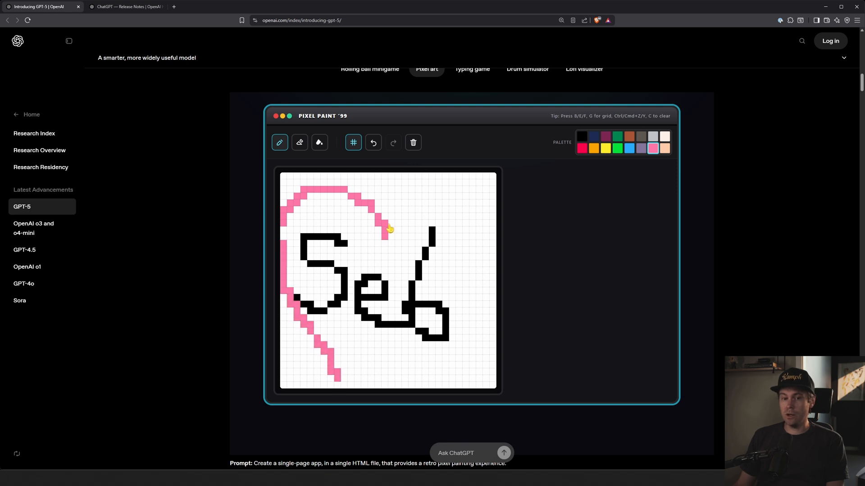
{"action": "left_click_drag", "start_coordinate": [390, 226], "coordinate": [333, 382]}
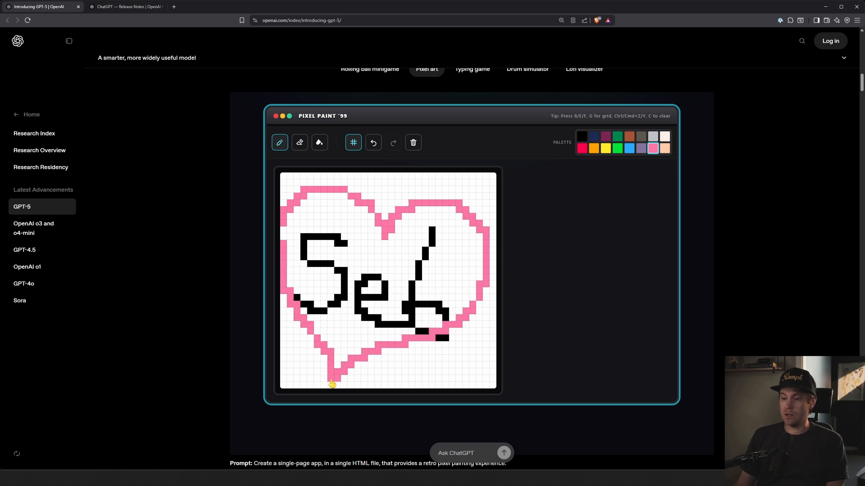
{"action": "left_click", "coordinate": [412, 142]}
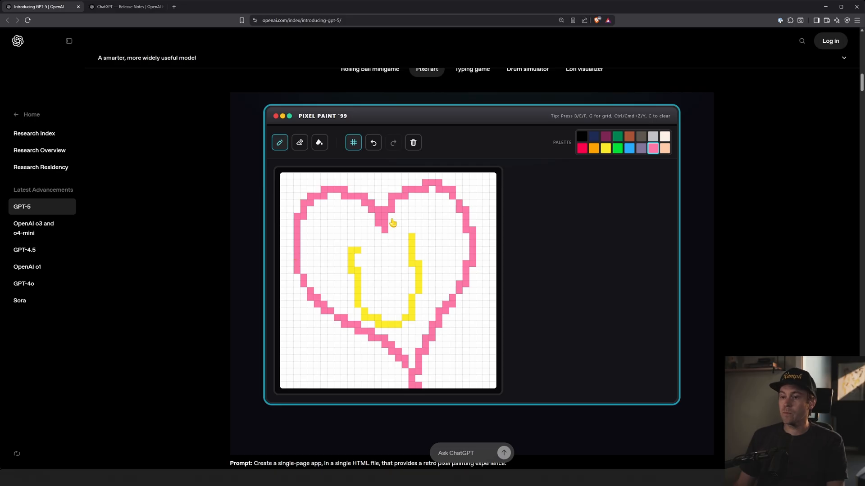
{"action": "left_click", "coordinate": [471, 136]}
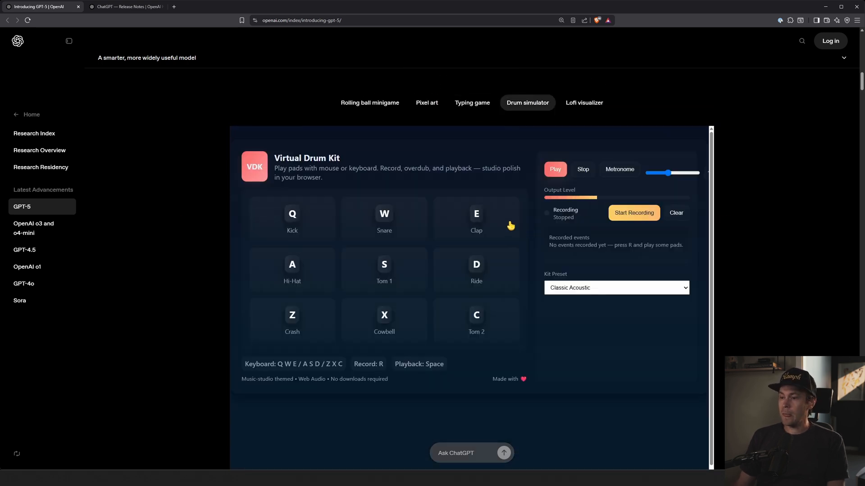
{"action": "mouse_move", "coordinate": [354, 234]}
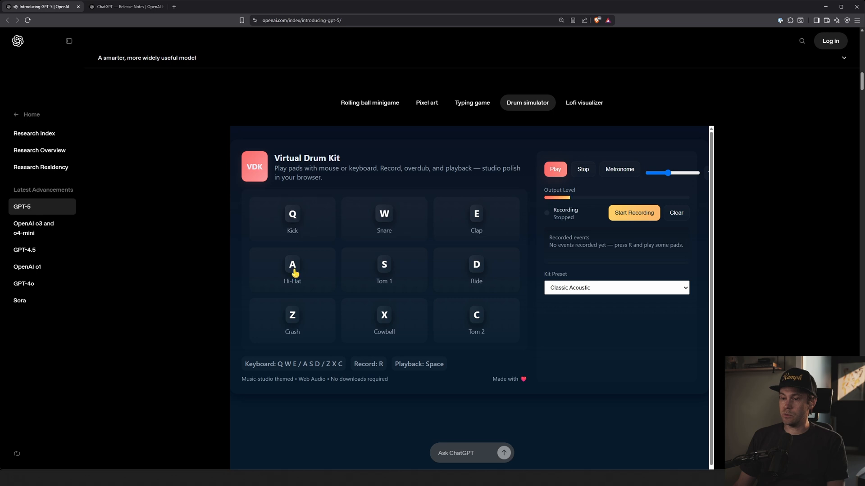
Scroll beneath the Virtual Drum Kit pads to read its prompt text.
{"action": "scroll", "scroll_direction": "down", "scroll_amount": 3}
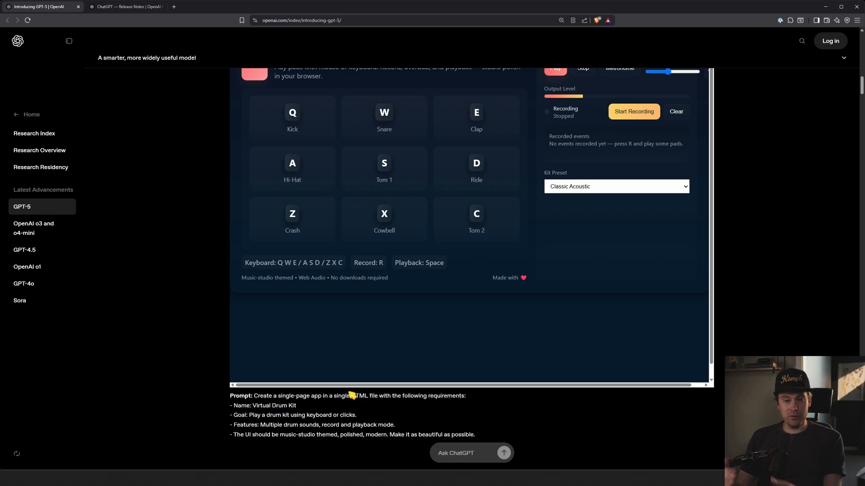
{"action": "mouse_move", "coordinate": [550, 357]}
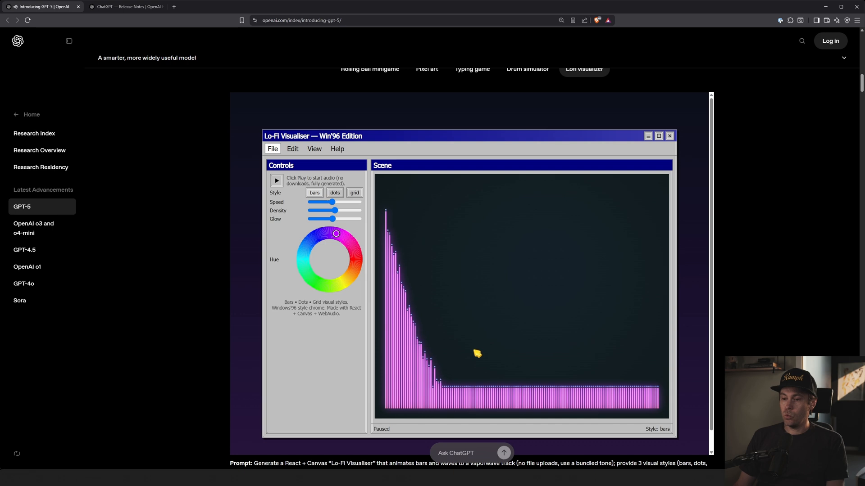
{"action": "mouse_move", "coordinate": [567, 338]}
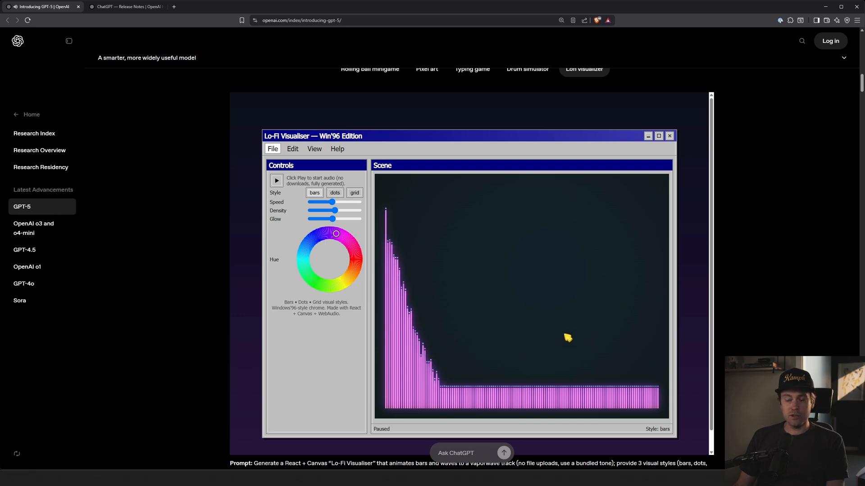
Scroll to the Lo-Fi Visualiser Win'96 Edition window of the Lofi visualizer demo.
{"action": "scroll", "scroll_direction": "down", "scroll_amount": 3}
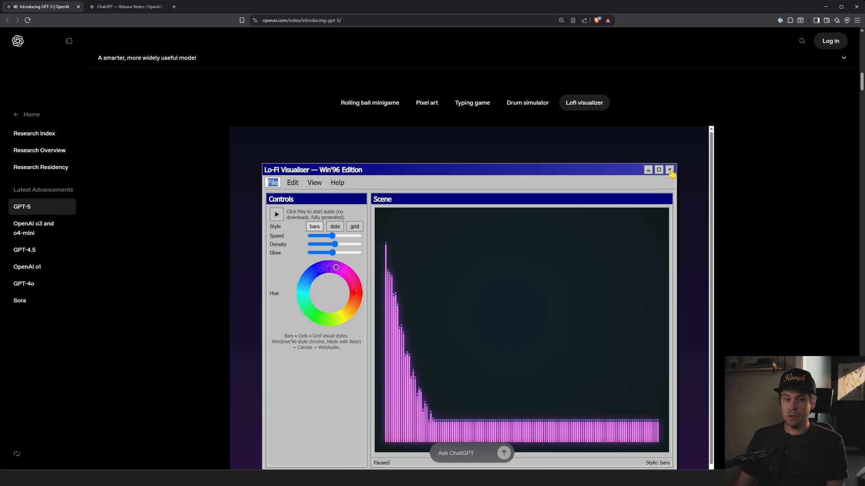
Scroll past the demos into the Creative expression and writing and Health sections.
{"action": "left_click", "coordinate": [370, 103]}
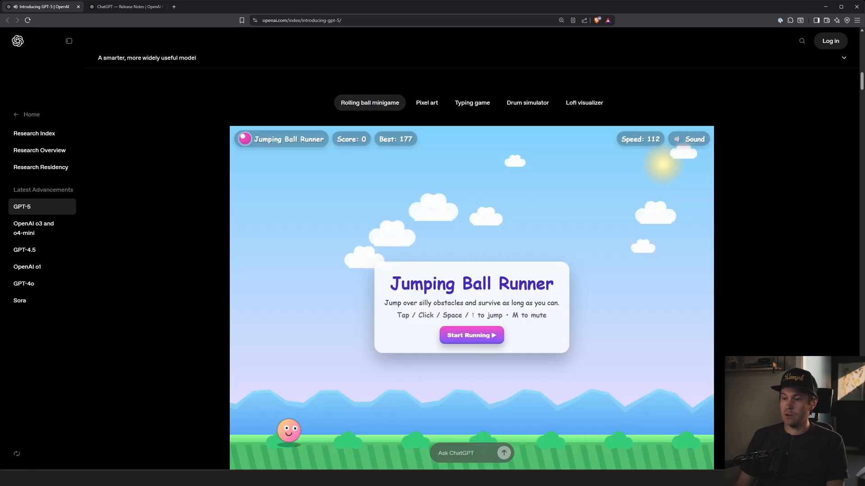
{"action": "scroll", "scroll_direction": "down", "scroll_amount": 3}
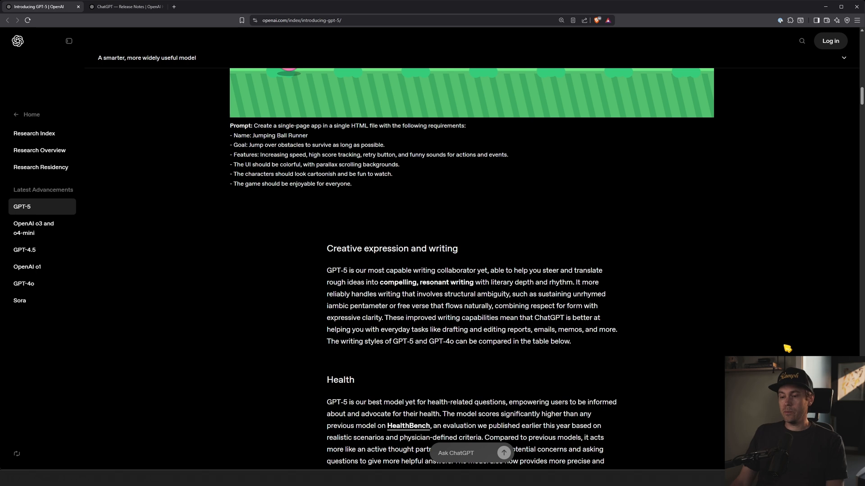
{"action": "scroll", "scroll_direction": "down", "scroll_amount": 3}
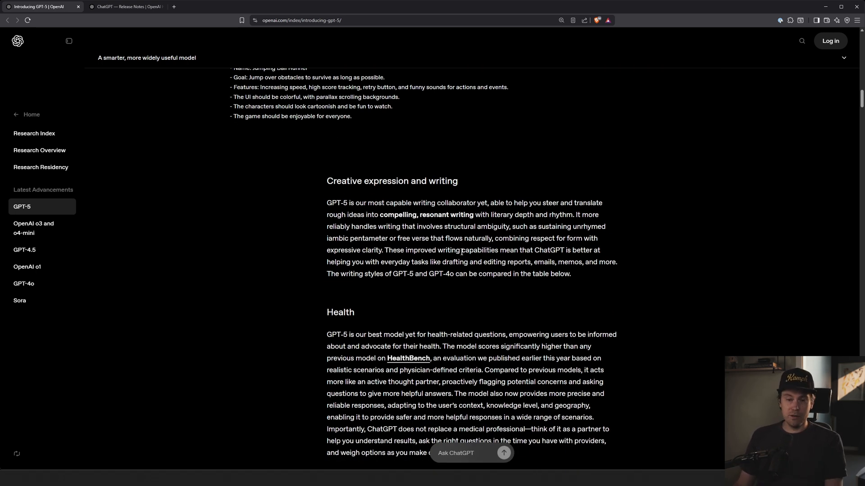
{"action": "scroll", "scroll_direction": "down", "scroll_amount": 3}
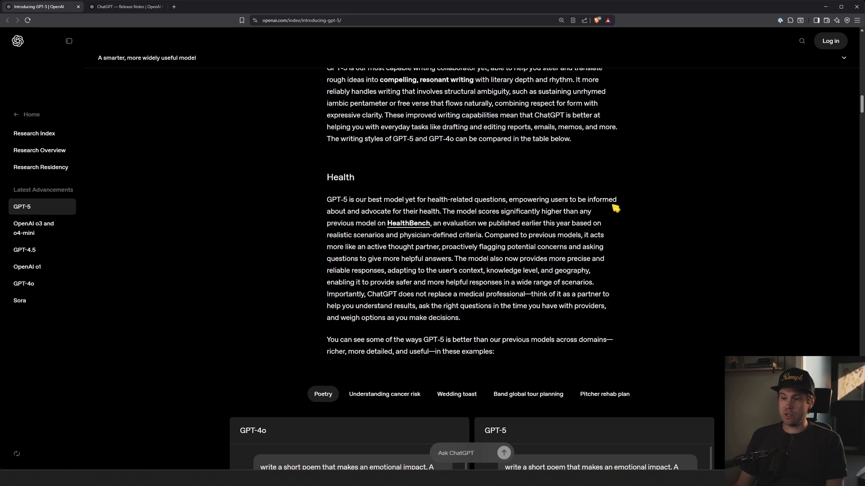
Scroll to the Poetry example with GPT-4o and GPT-5 Kyoto widow poems side by side.
{"action": "scroll", "scroll_direction": "down", "scroll_amount": 3}
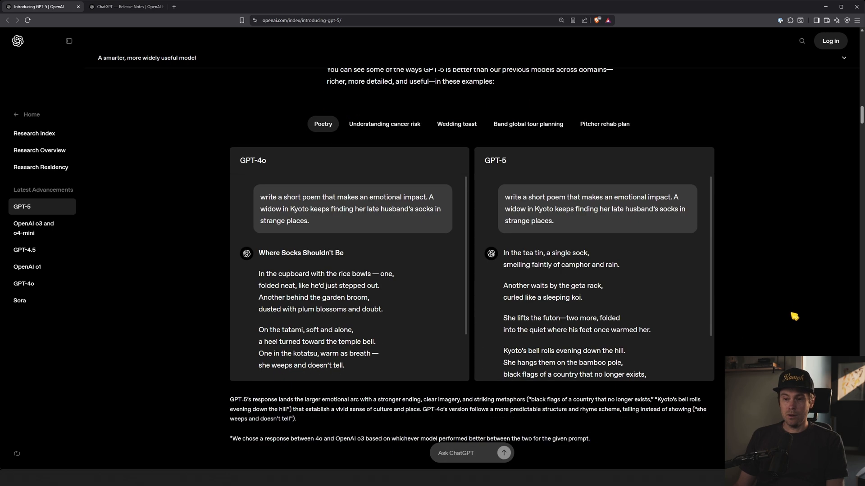
{"action": "mouse_move", "coordinate": [759, 234]}
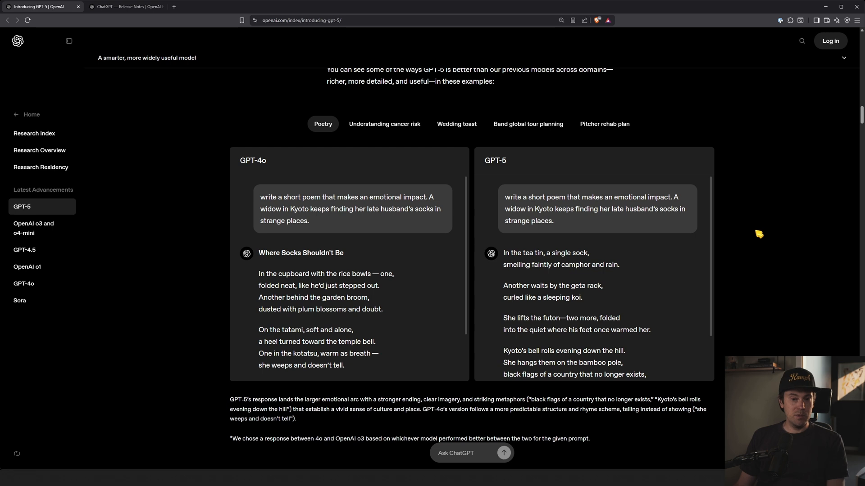
{"action": "mouse_move", "coordinate": [719, 226]}
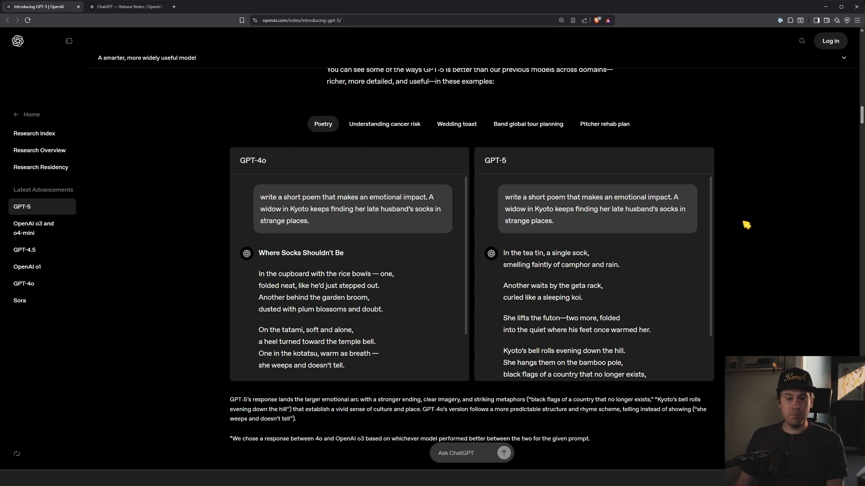
{"action": "mouse_move", "coordinate": [743, 224]}
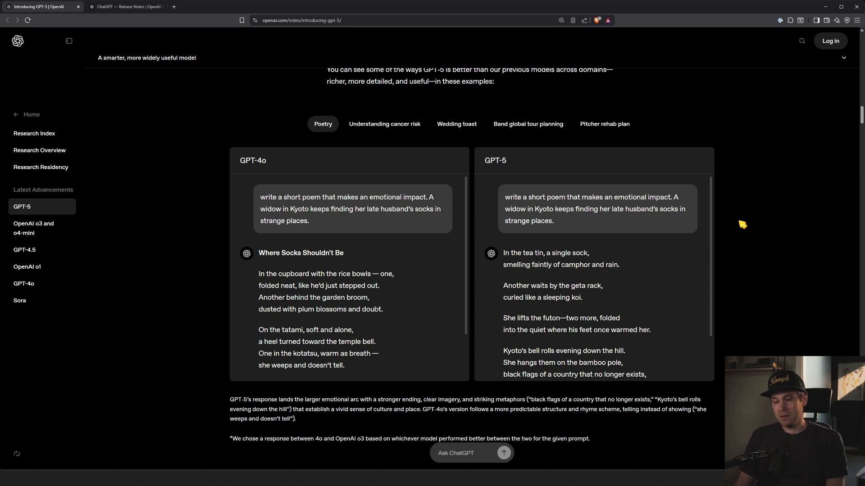
{"action": "mouse_move", "coordinate": [746, 323]}
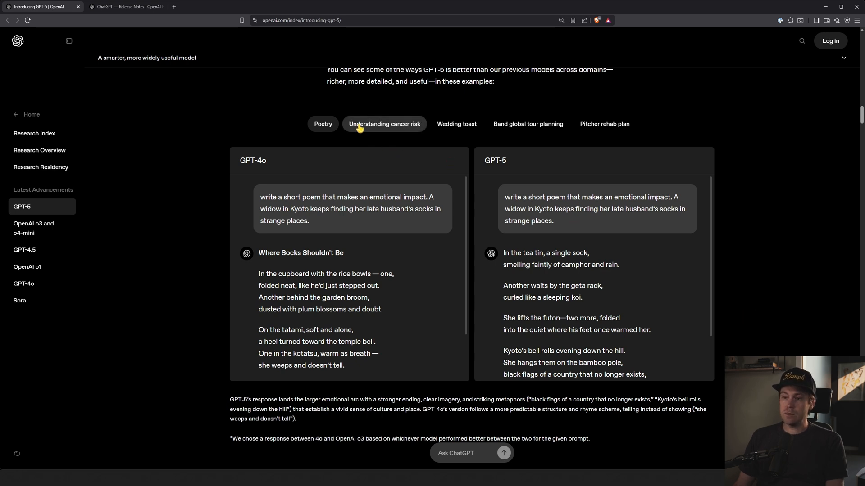
Show the Pitcher rehab plan example, then the Wedding toast GPT-4o vs GPT-5 comparison.
{"action": "left_click", "coordinate": [604, 124]}
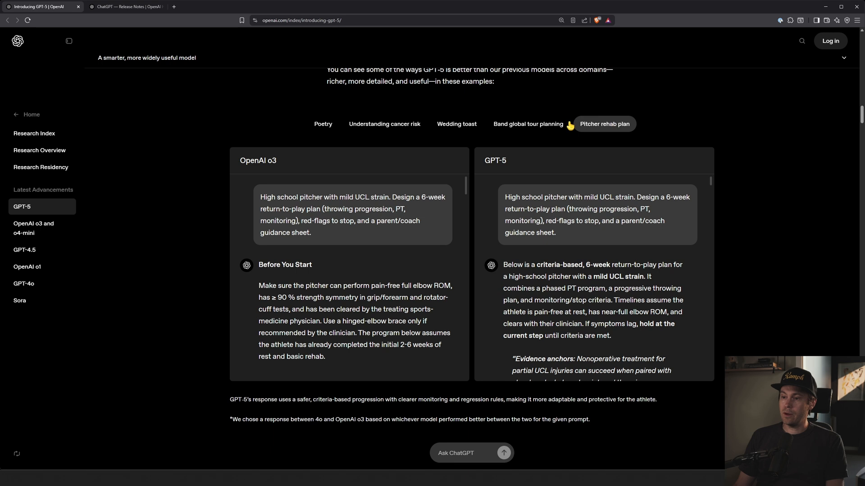
{"action": "left_click", "coordinate": [456, 123]}
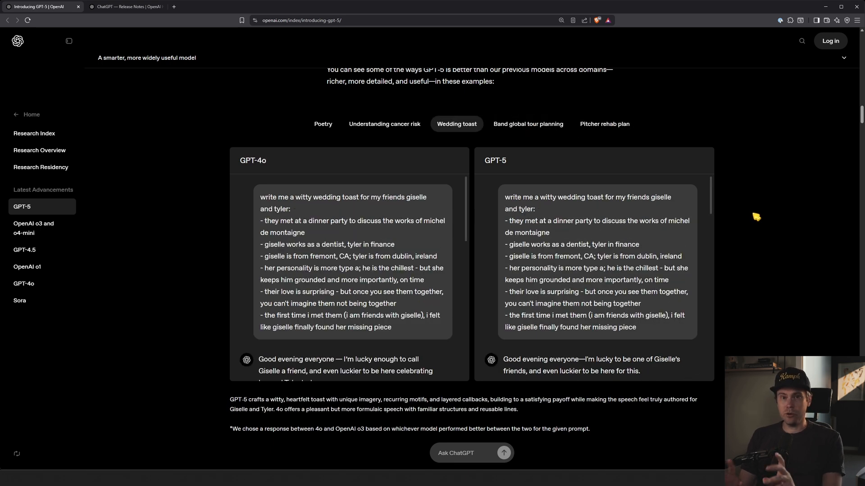
{"action": "mouse_move", "coordinate": [770, 239]}
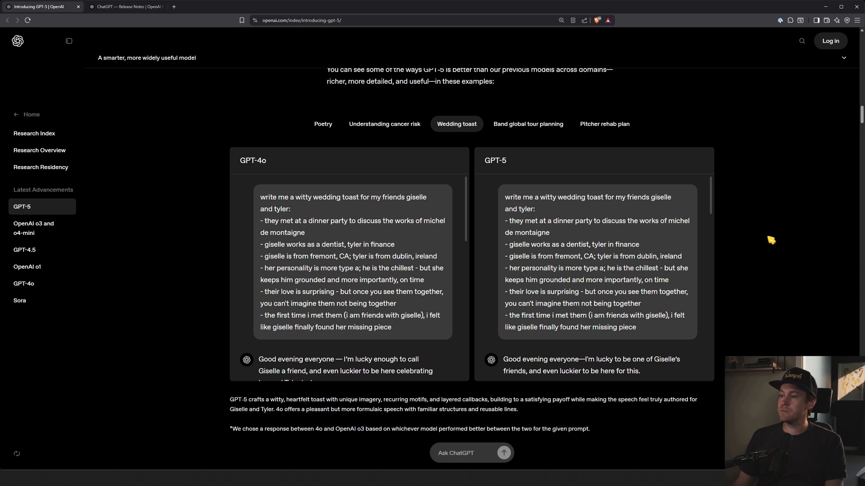
Scroll to the Evaluations heading and its AIME 2025 competition math chart.
{"action": "scroll", "scroll_direction": "down", "scroll_amount": 3}
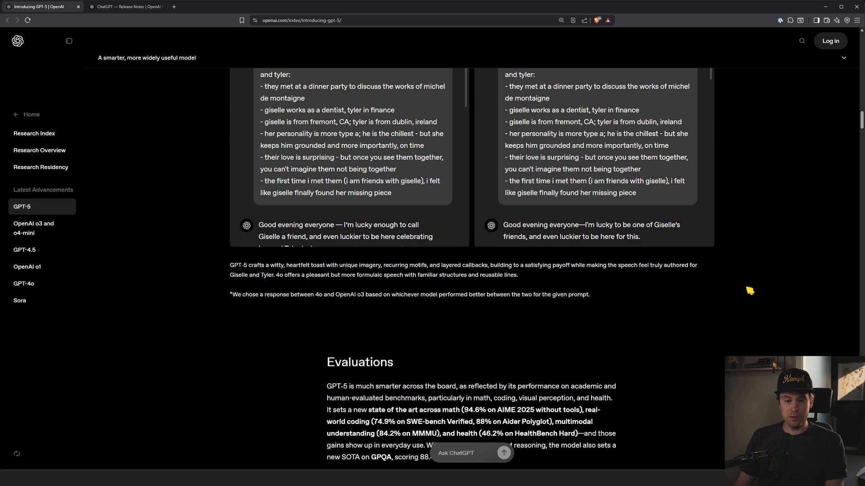
{"action": "scroll", "scroll_direction": "down", "scroll_amount": 3}
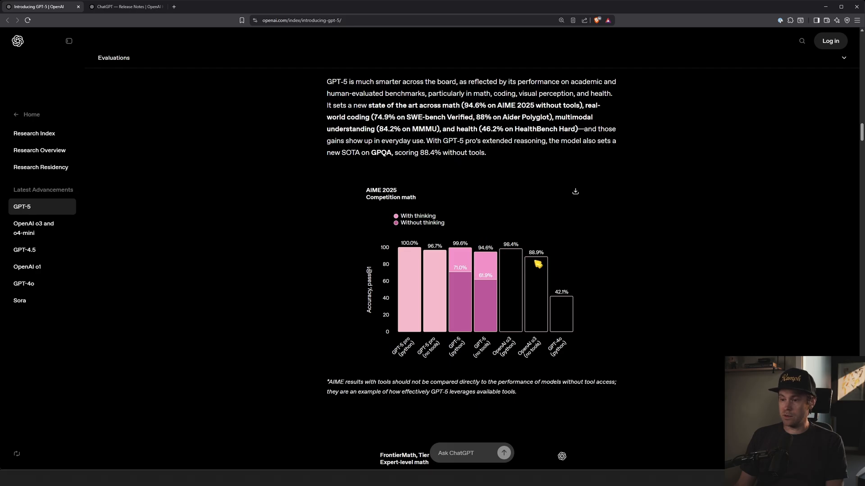
{"action": "mouse_move", "coordinate": [515, 262]}
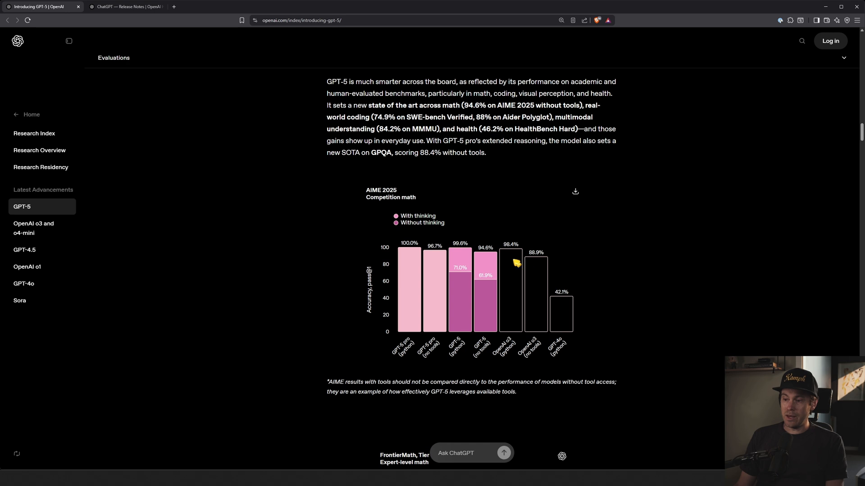
{"action": "mouse_move", "coordinate": [593, 319]}
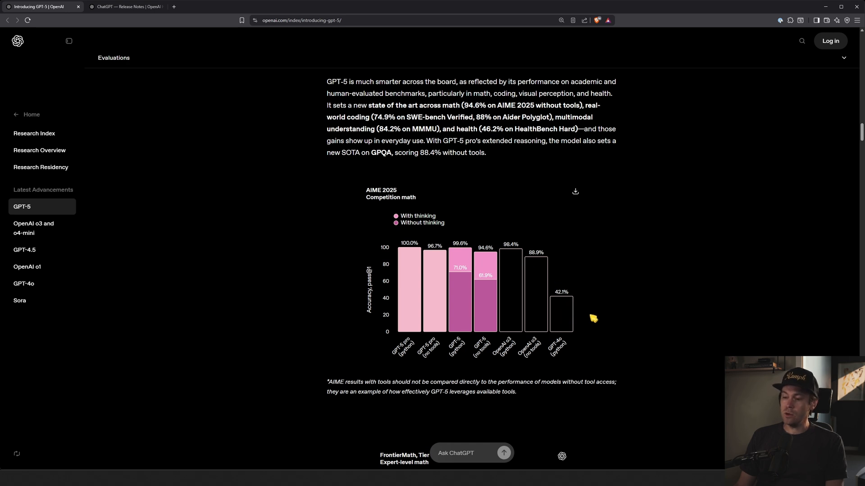
Scroll past the HMMT and GPQA Diamond charts and zoom in on the Humanity's Last Exam chart.
{"action": "scroll", "scroll_direction": "down", "scroll_amount": 3}
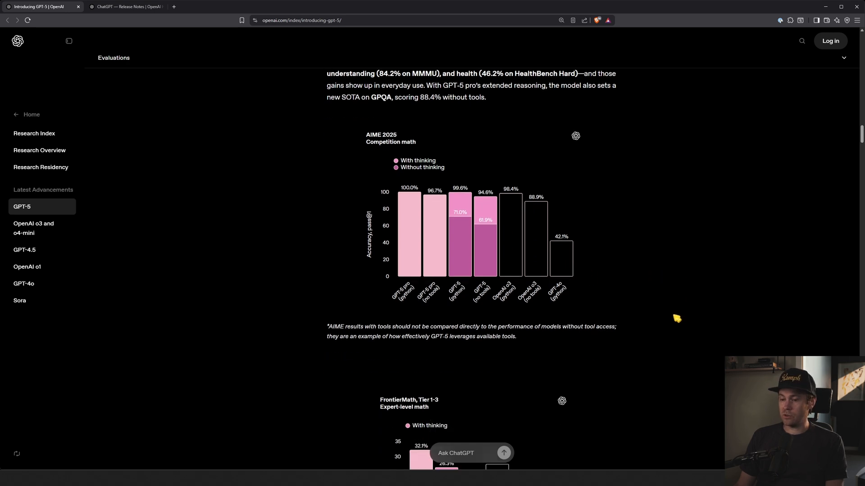
{"action": "scroll", "scroll_direction": "down", "scroll_amount": 3}
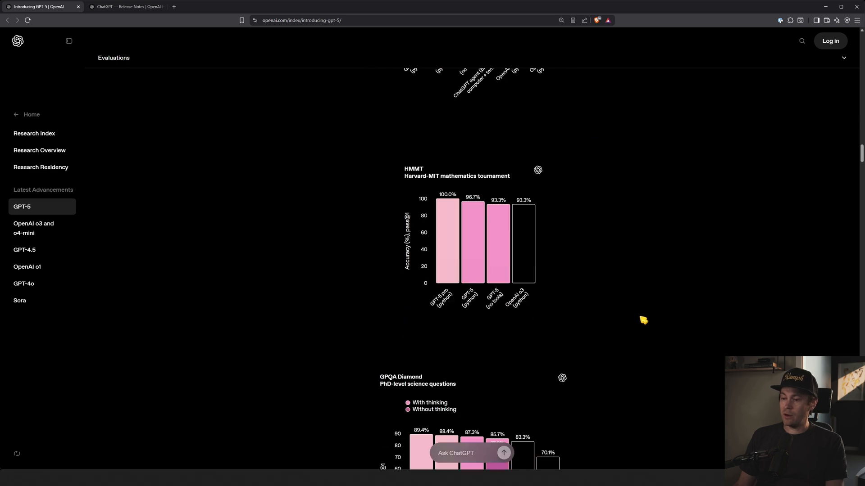
{"action": "scroll", "scroll_direction": "down", "scroll_amount": 3}
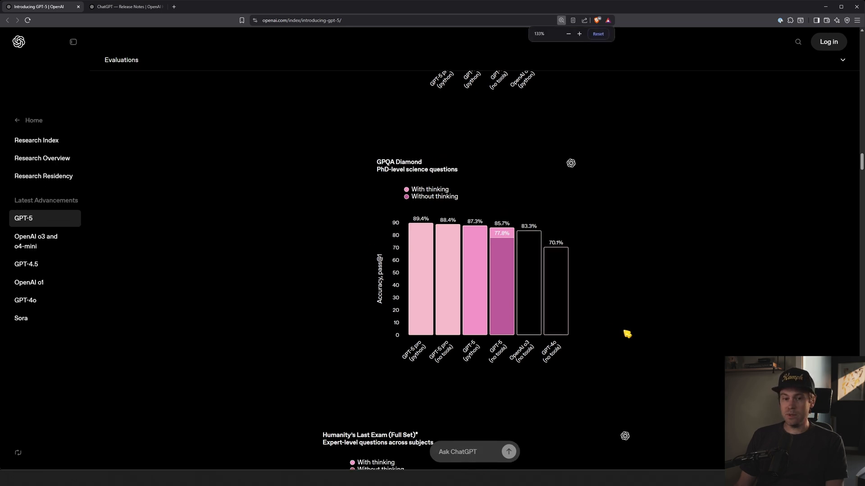
{"action": "left_click", "coordinate": [579, 33]}
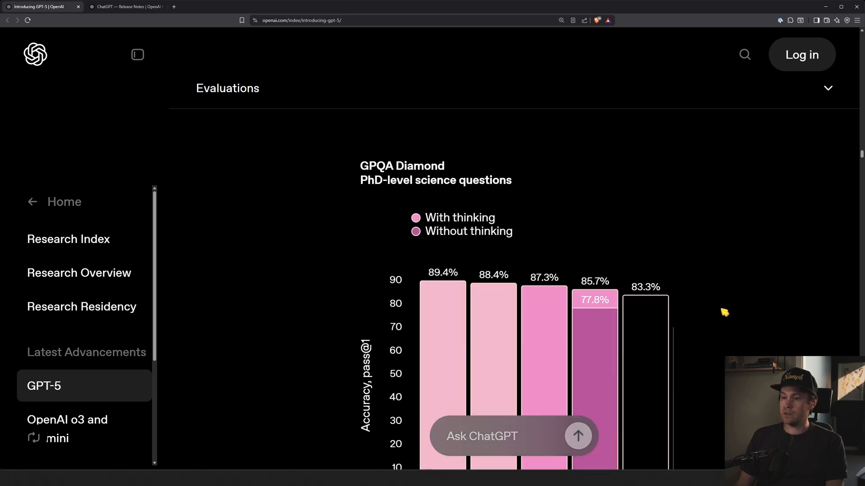
{"action": "scroll", "scroll_direction": "down", "scroll_amount": 3}
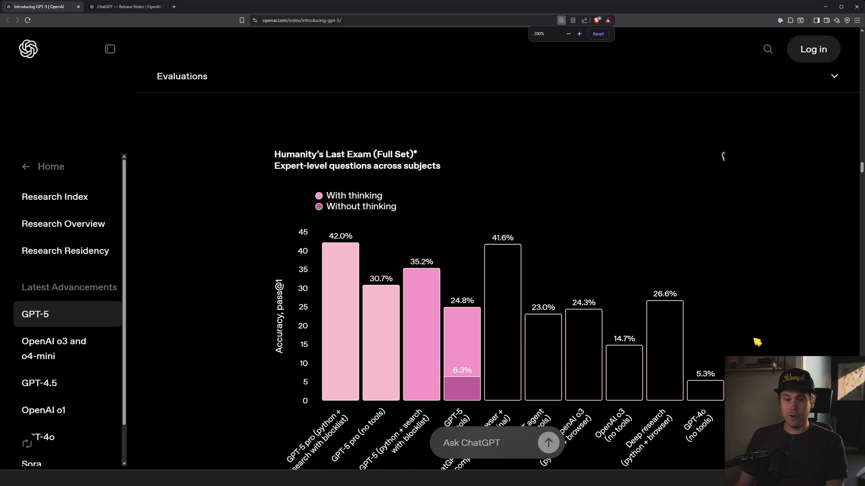
Scroll through the remaining multimodal charts down to the footnotes and Keep reading articles.
{"action": "scroll", "scroll_direction": "down", "scroll_amount": 3}
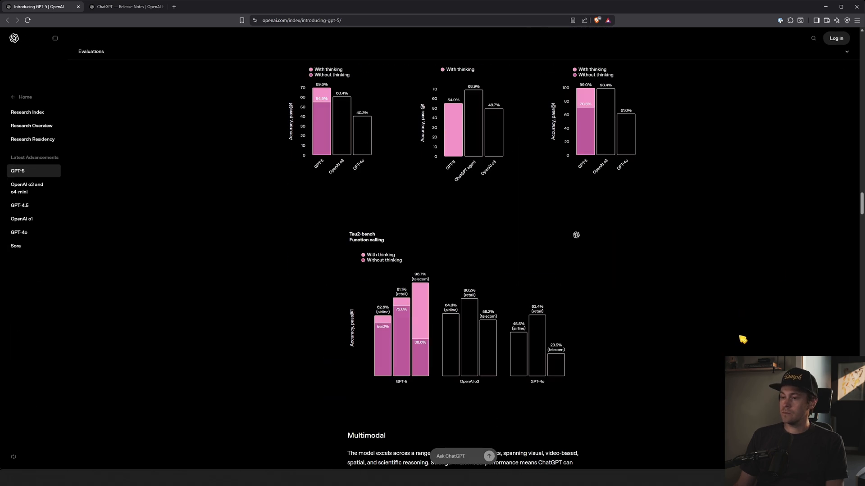
{"action": "scroll", "scroll_direction": "down", "scroll_amount": 3}
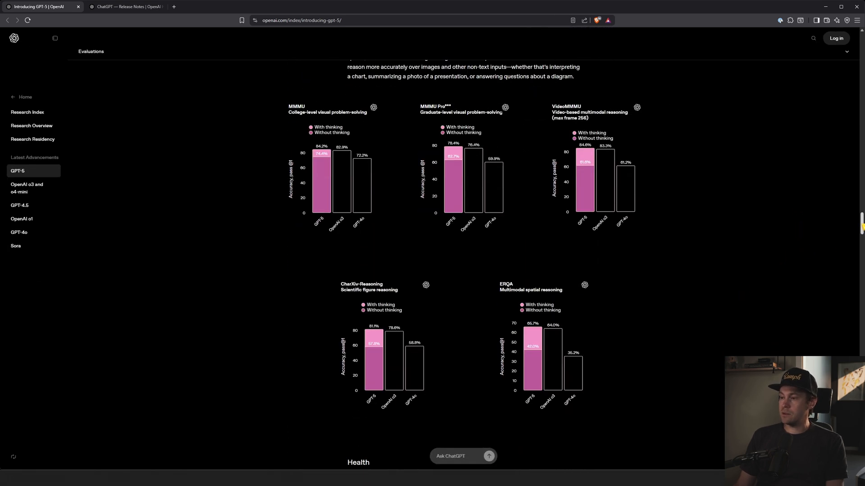
{"action": "scroll", "scroll_direction": "down", "scroll_amount": 3}
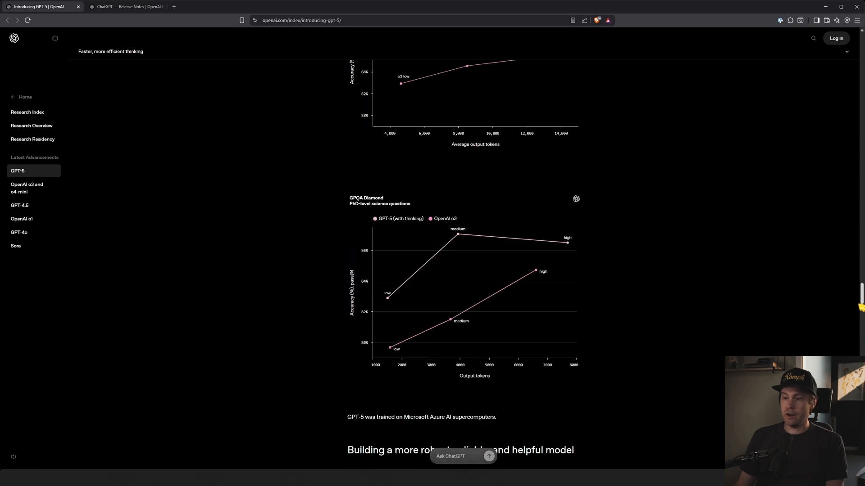
{"action": "scroll", "scroll_direction": "down", "scroll_amount": 3}
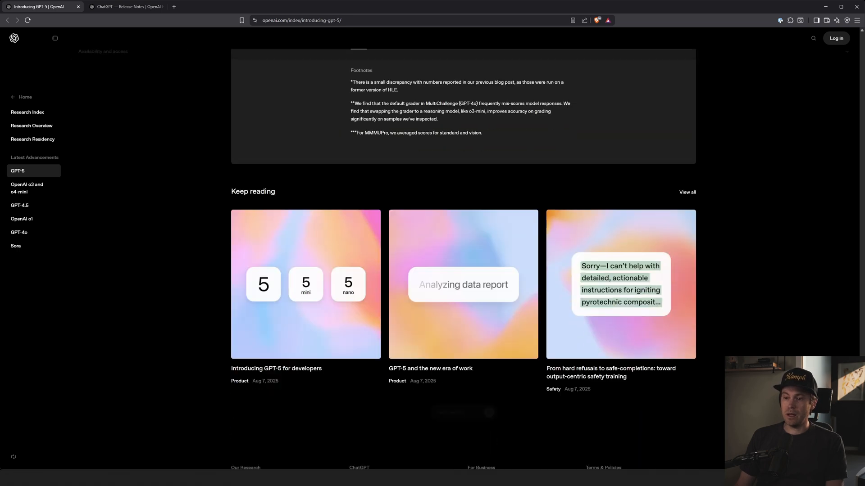